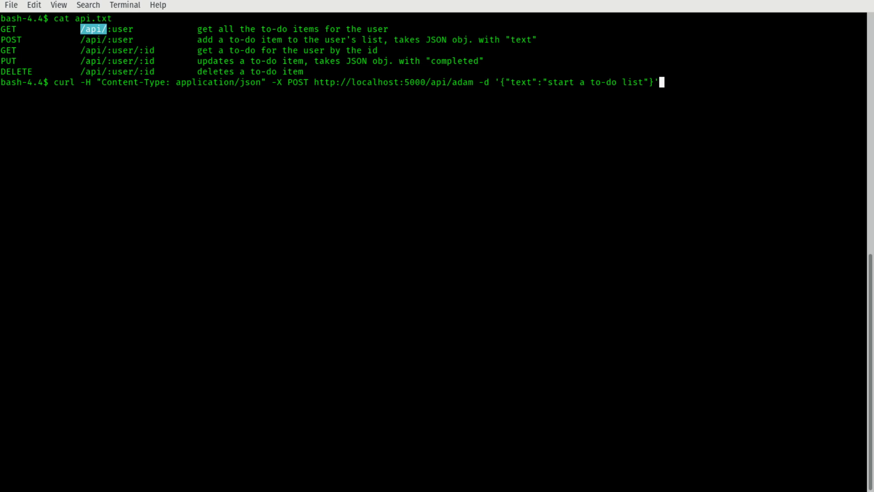
Highlight the /api route prefix, the :user parameter, and parts of the curl POST command.
{"action": "double_click", "coordinate": [117, 29]}
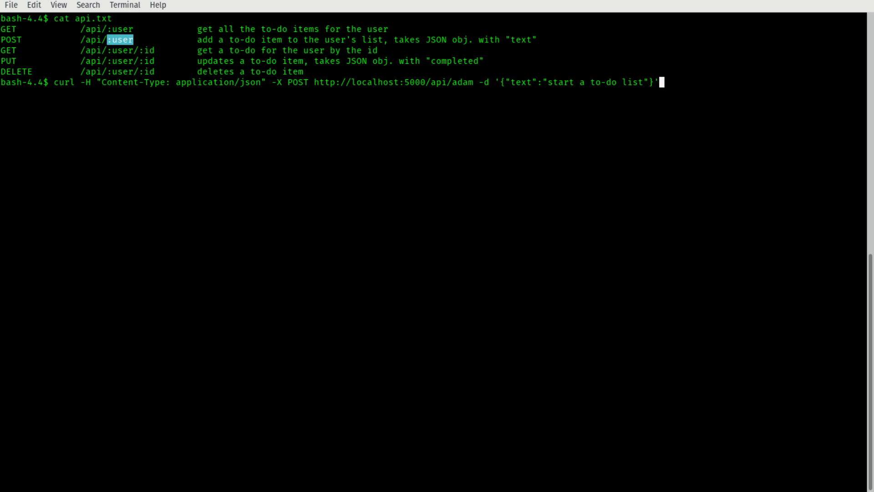
{"action": "left_click_drag", "start_coordinate": [134, 39], "coordinate": [536, 39]}
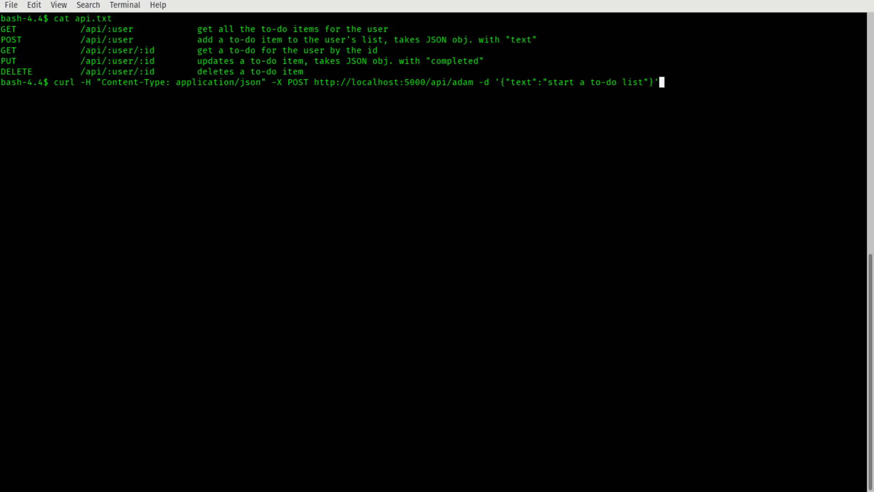
{"action": "double_click", "coordinate": [58, 82]}
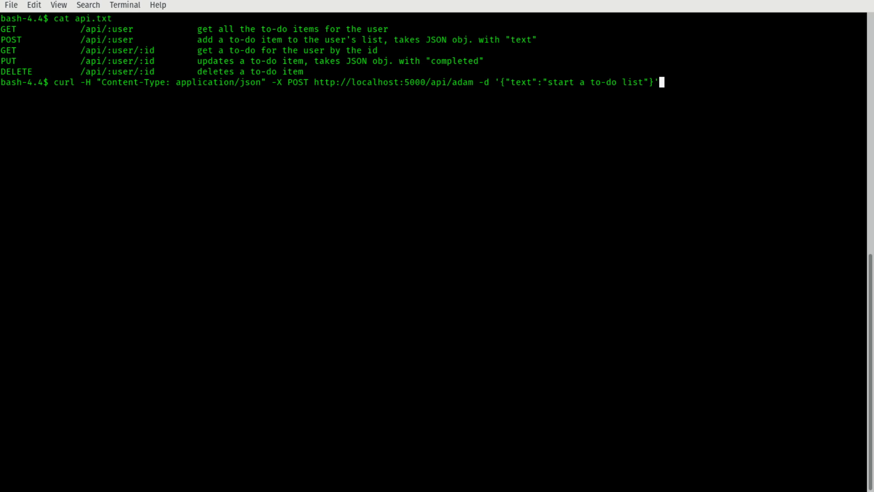
{"action": "double_click", "coordinate": [62, 82]}
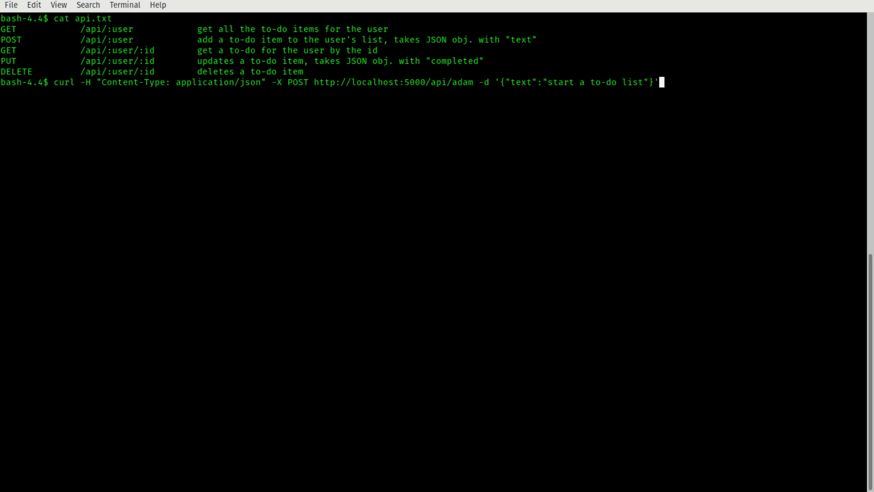
{"action": "double_click", "coordinate": [84, 82]}
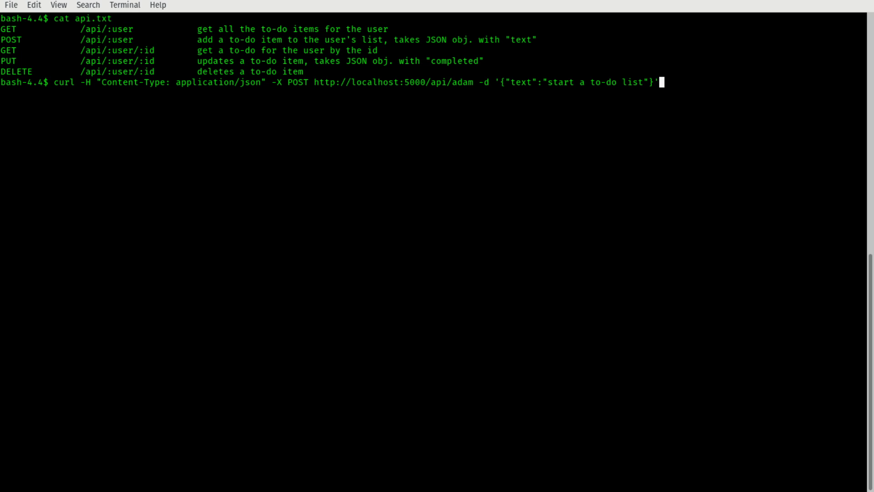
Point out the JSON Content-Type header and the remaining POST arguments, then run the request.
{"action": "left_click_drag", "start_coordinate": [96, 82], "coordinate": [266, 82]}
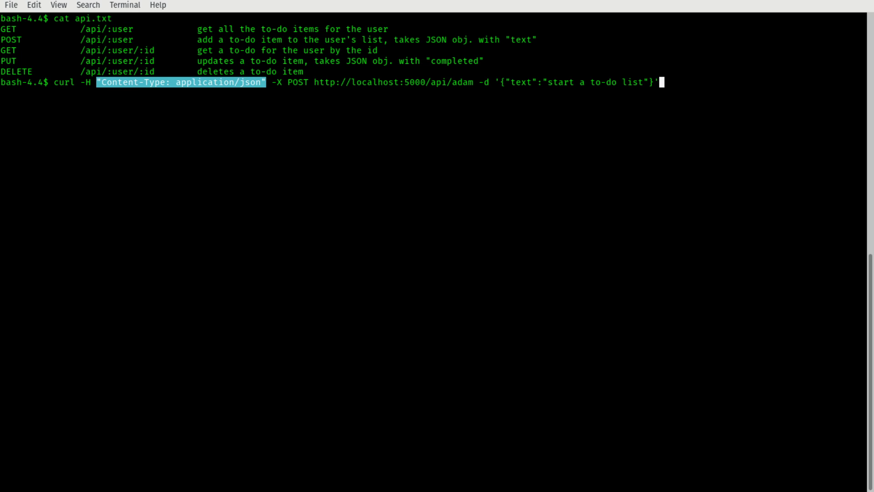
{"action": "left_click", "coordinate": [390, 82]}
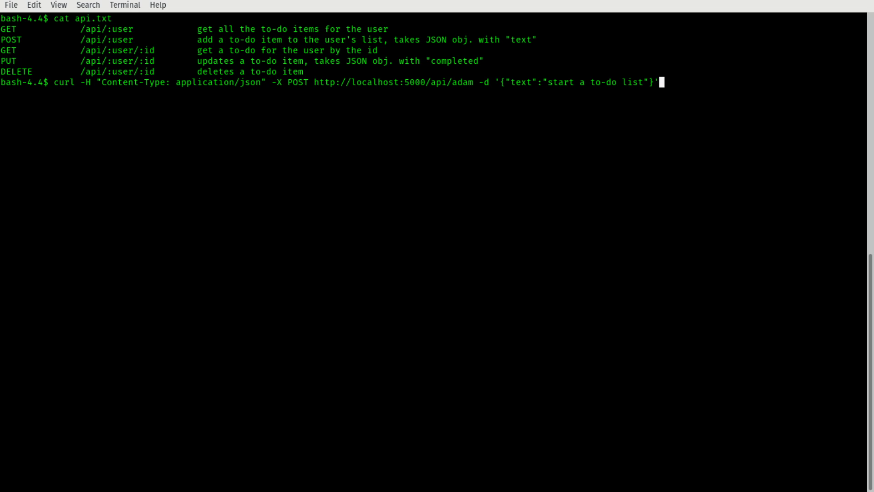
{"action": "double_click", "coordinate": [297, 82]}
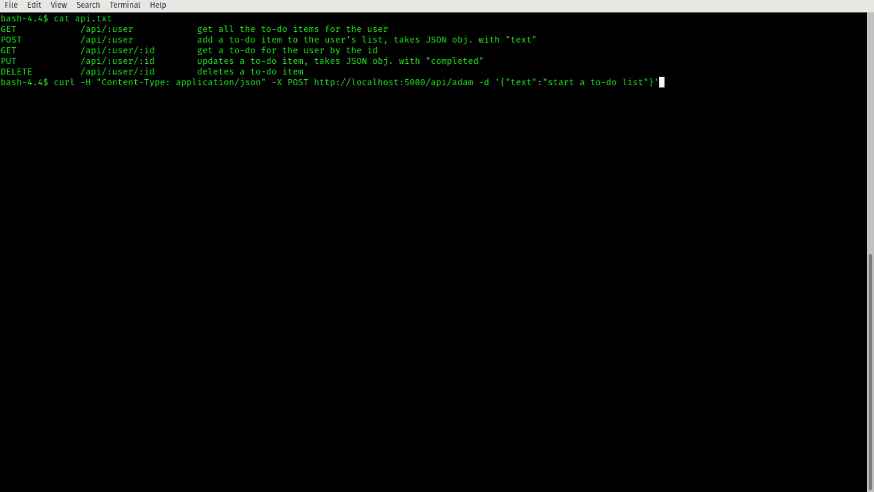
{"action": "double_click", "coordinate": [504, 82]}
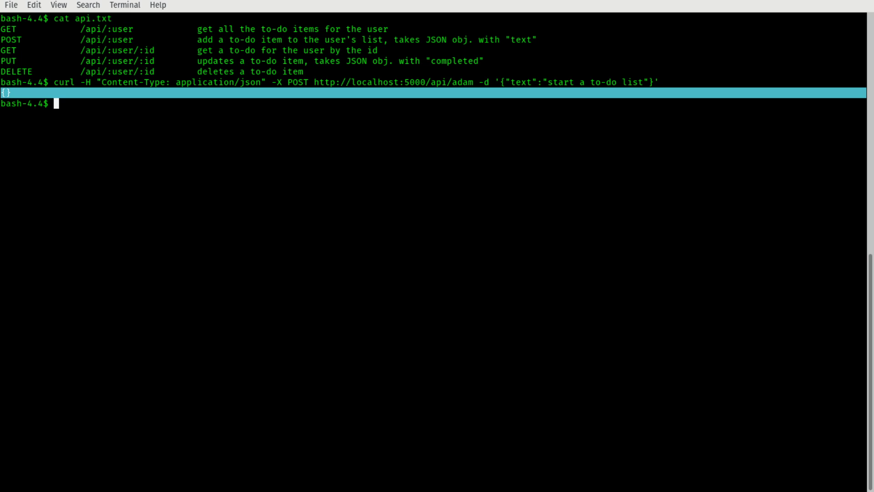
Recall the previous curl POST for 'start a to-do list' from history.
{"action": "key", "text": "Up"}
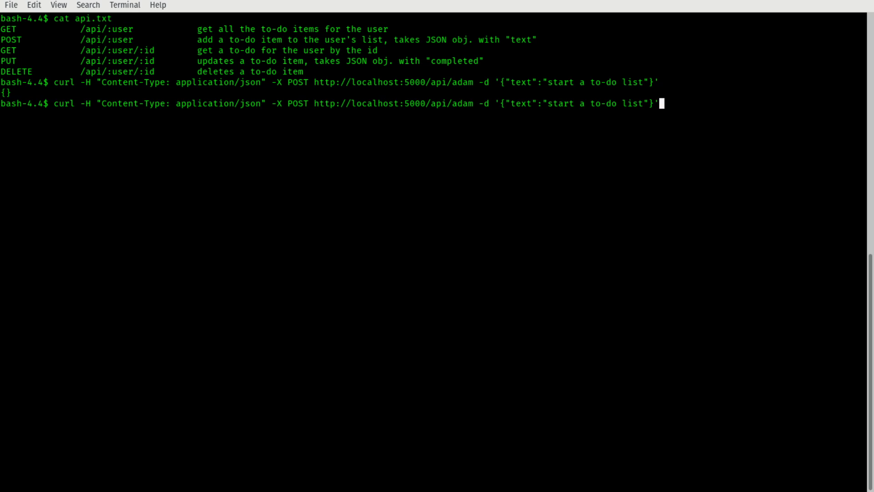
Replace POST with GET in the recalled command to list adam's to-do items.
{"action": "double_click", "coordinate": [67, 29]}
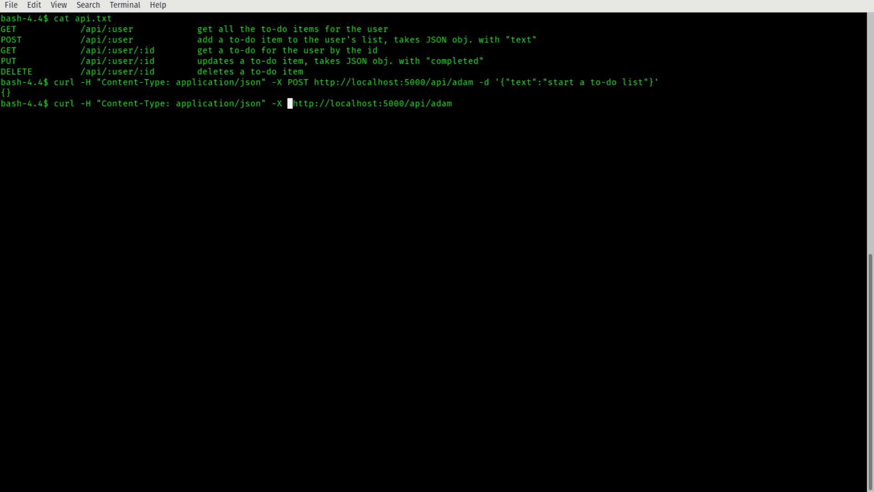
{"action": "type", "text": "GET"}
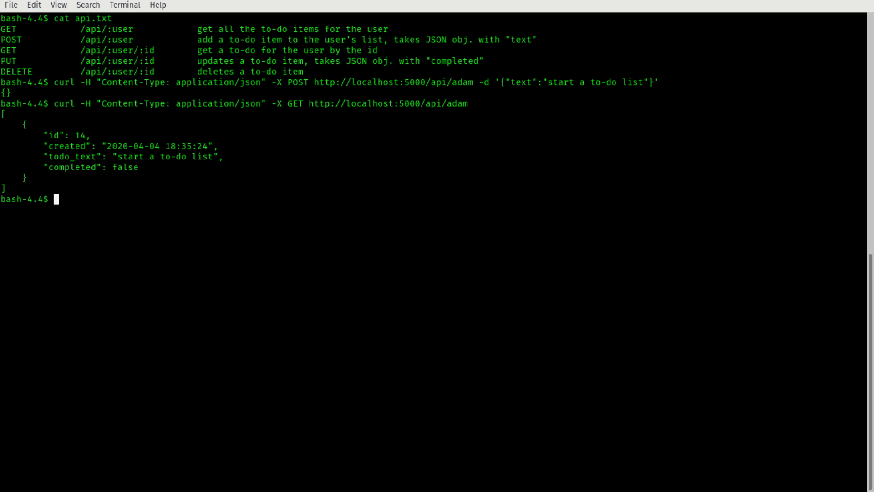
Post 'think of a different example', list adam's items, and note new id 15.
{"action": "type", "text": "curl -H \"Content-Type: application/json\" -X GET http://localhost:5000/api/adam"}
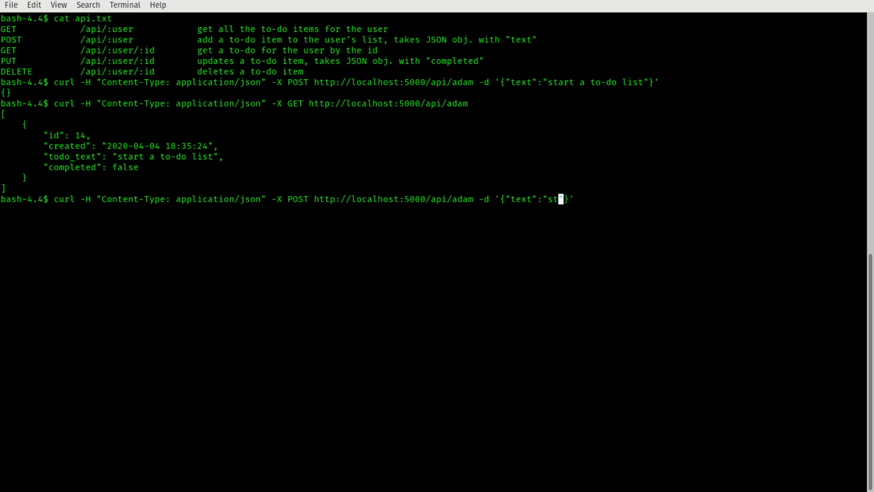
{"action": "type", "text": "hink of"}
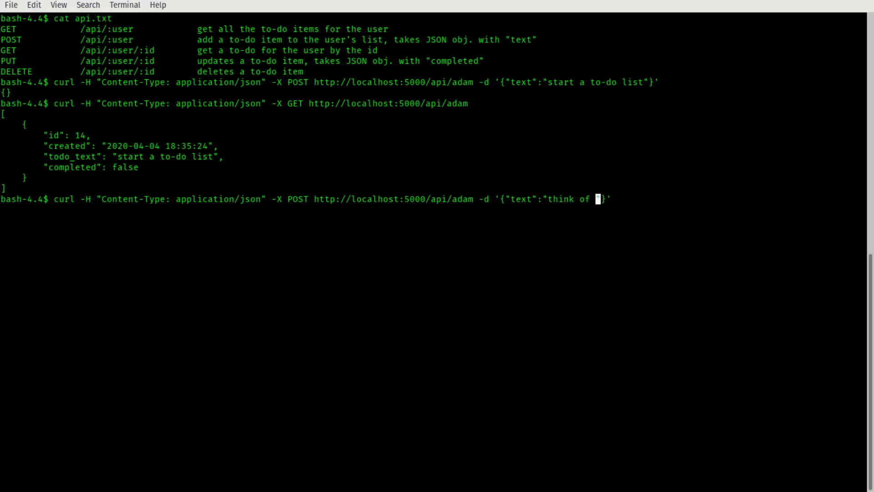
{"action": "type", "text": "a different exam"}
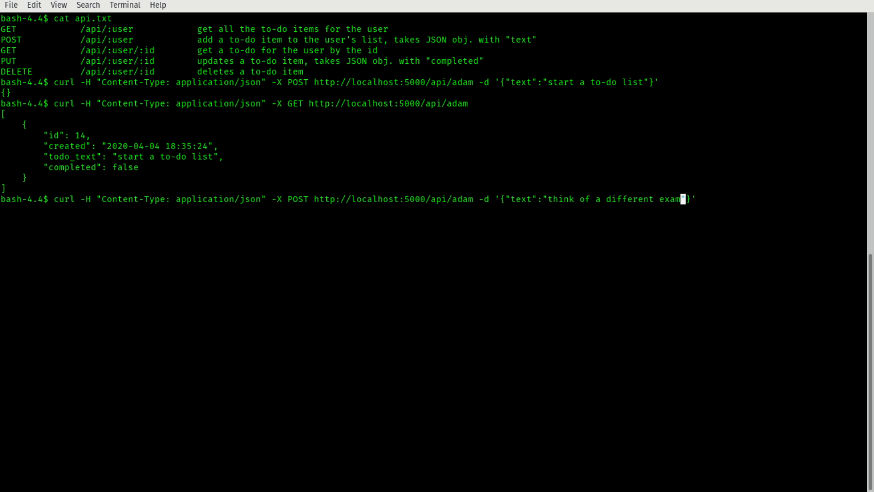
{"action": "type", "text": "le"}
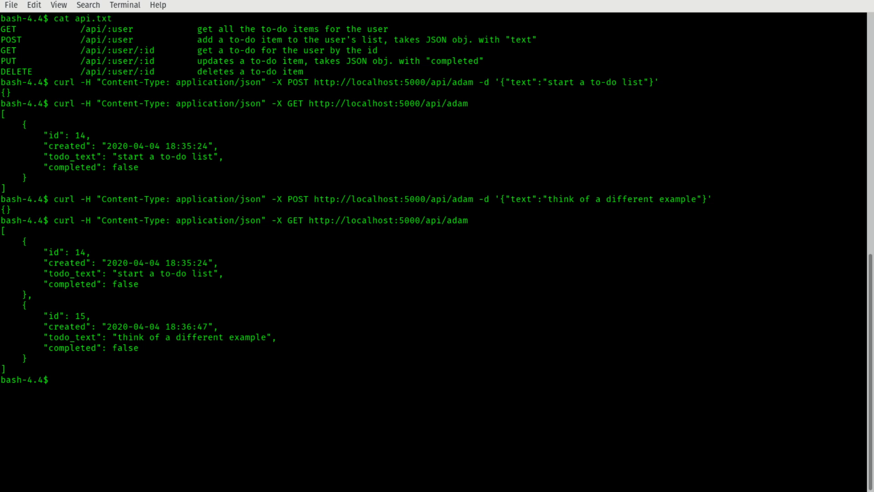
{"action": "double_click", "coordinate": [195, 337]}
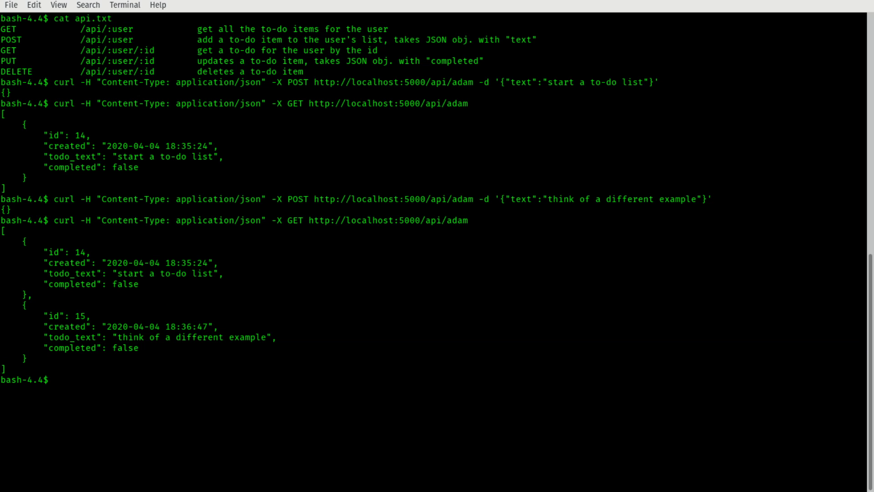
Send a PUT to /api/adam/15 with body completed True.
{"action": "type", "text": "curl -H \"Content-Type: application/json\" -X GET http://localhost:5000/api/adam -d '{\"text\":\"think of a different example"}
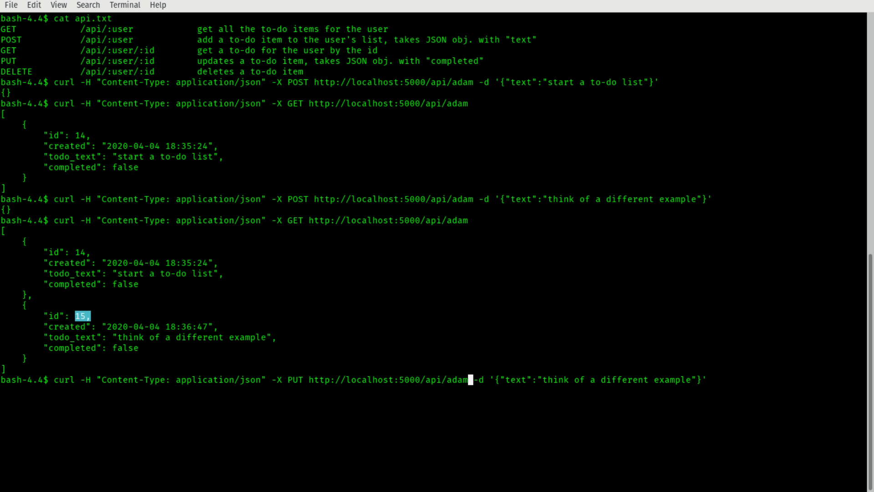
{"action": "type", "text": "/"}
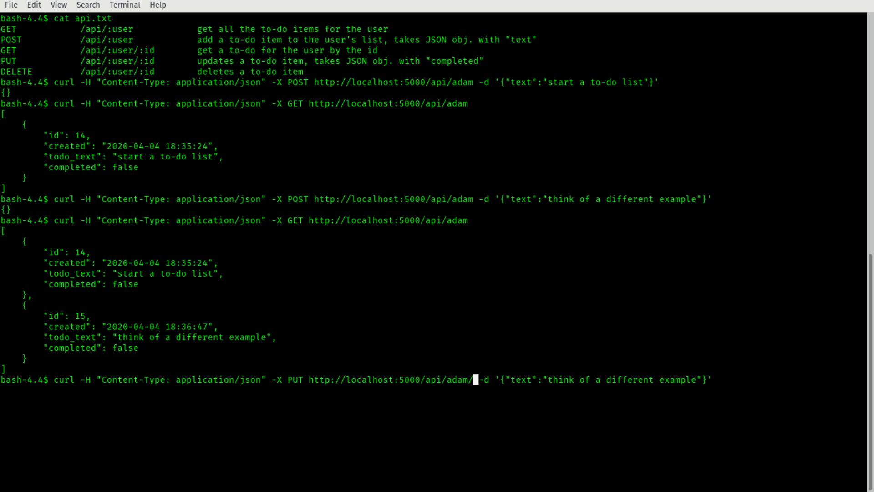
{"action": "type", "text": "15"}
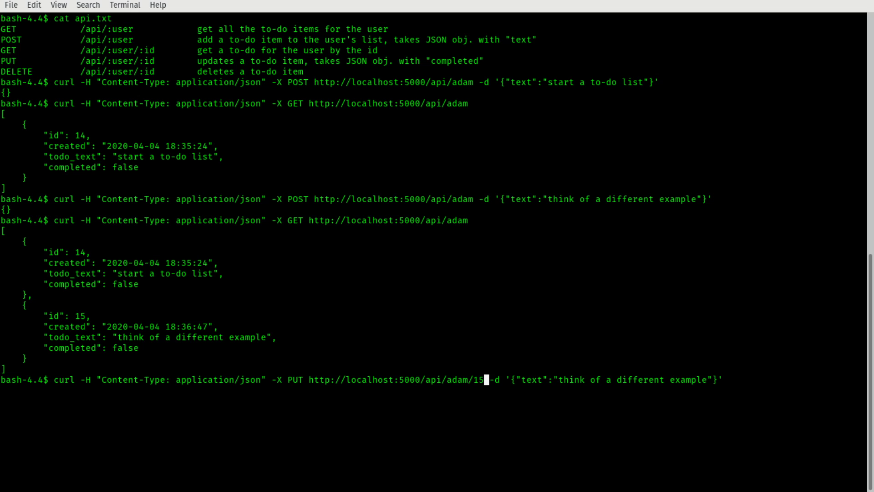
{"action": "double_click", "coordinate": [122, 60]}
{"action": "type", "text": "c"}
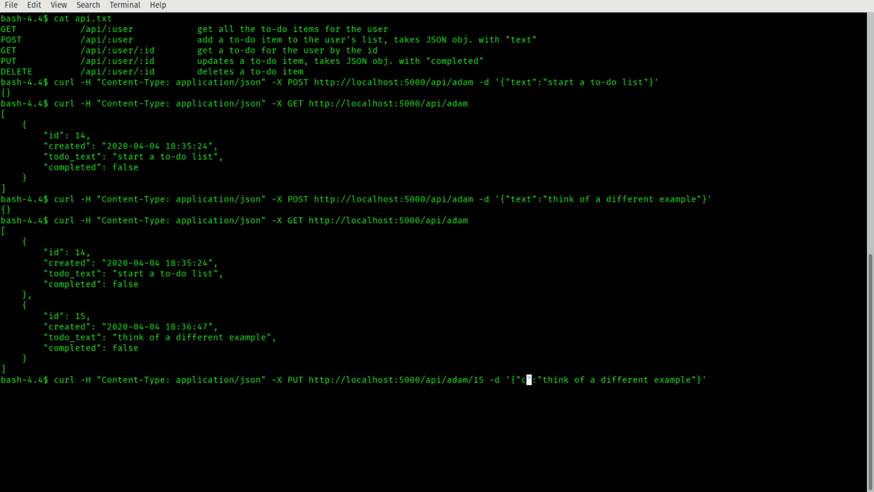
{"action": "type", "text": "ompleted\":\"T"}
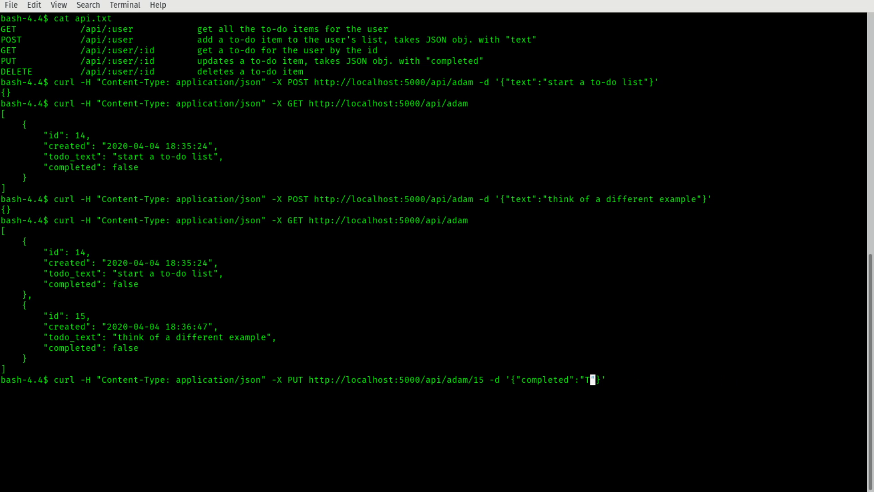
{"action": "type", "text": "rue"}
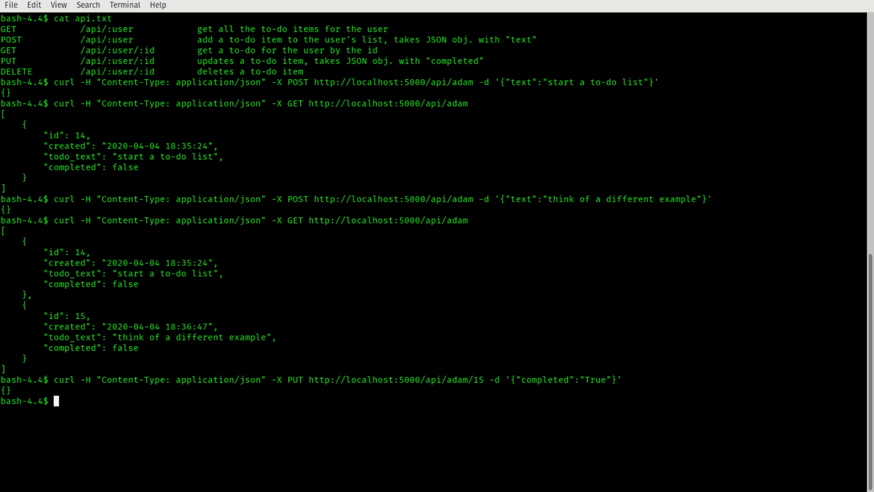
Rerun GET /api/adam to confirm item 15 is completed, then type clear.
{"action": "type", "text": "curl -H \"Content-Type: application/json\" -X GET http://localhost:5000/api/adam"}
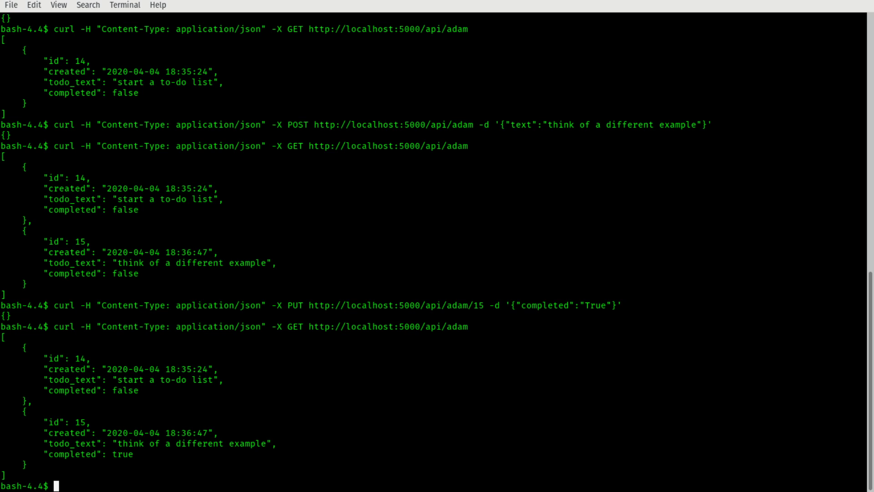
{"action": "type", "text": "clear"}
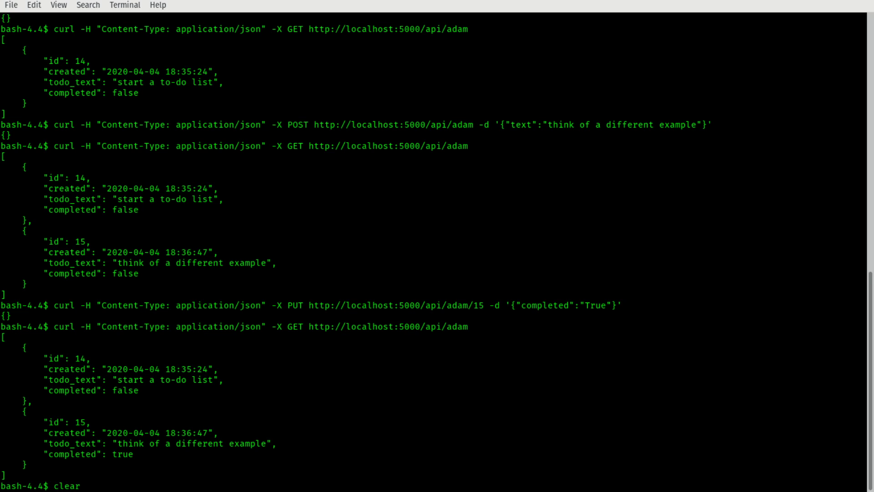
Clear the screen and rerun the GET listing for /api/adam.
{"action": "key", "text": "Return"}
{"action": "type", "text": "cat api.txt"}
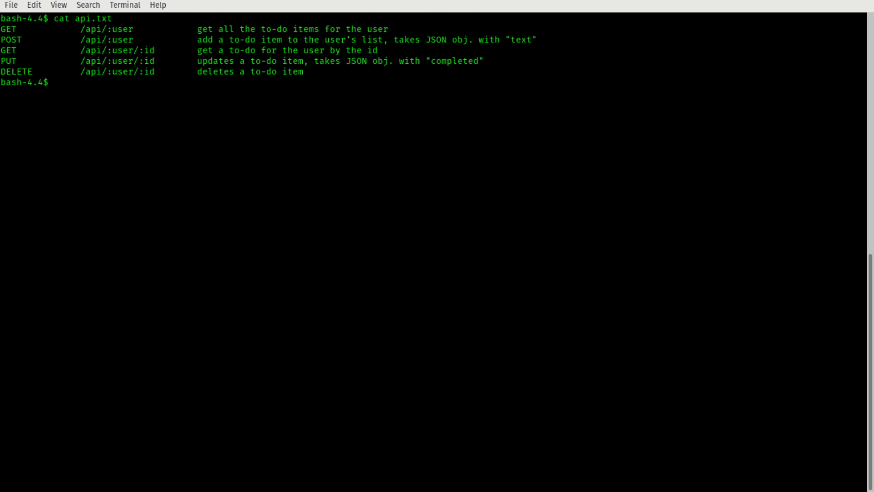
{"action": "type", "text": "curl -H \"Content-Type: application/json\" -X GET http://localhost:5000/api/adam"}
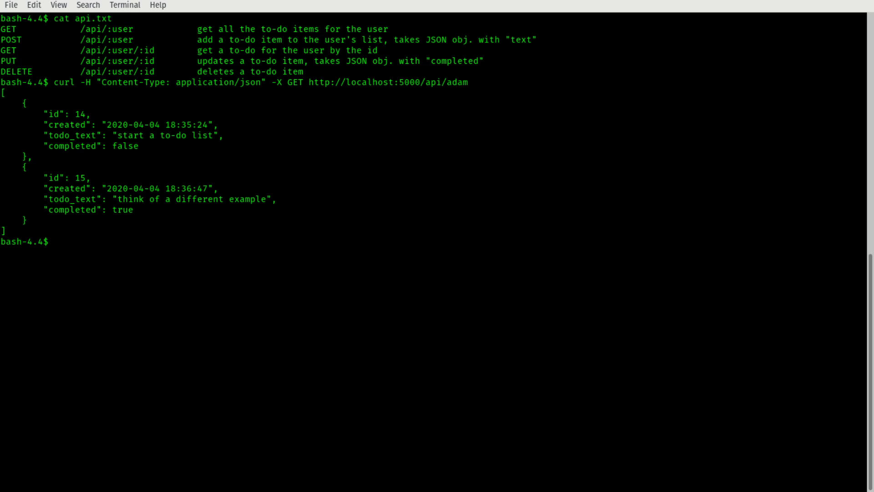
Point out the get-by-id route and append /15 to fetch item 15 alone.
{"action": "double_click", "coordinate": [117, 50]}
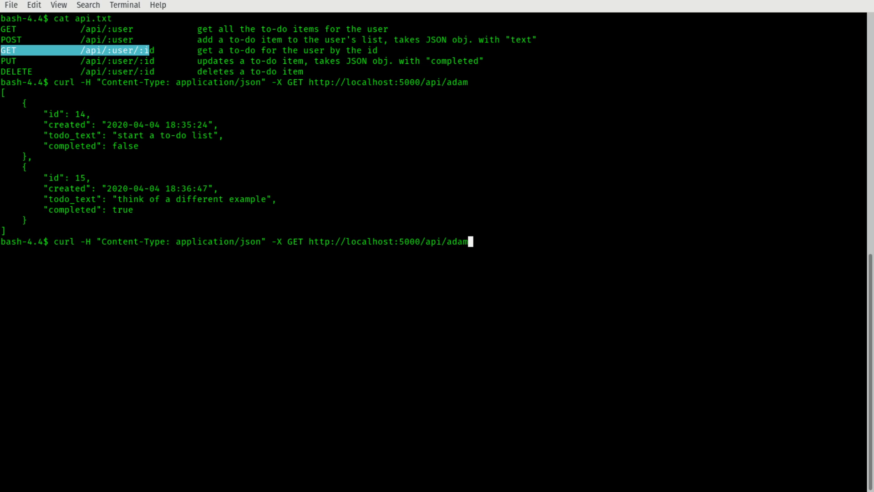
{"action": "type", "text": "/15"}
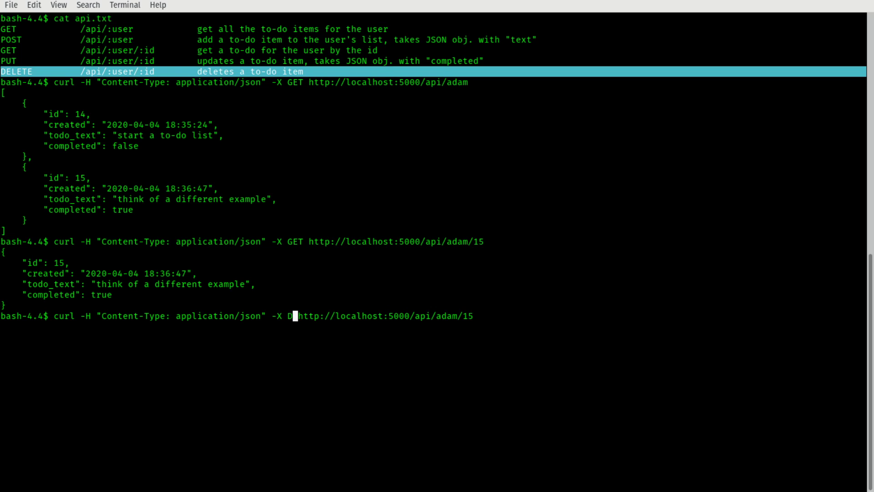
Change the item-15 request's method from GET to DELETE.
{"action": "type", "text": "ELETE"}
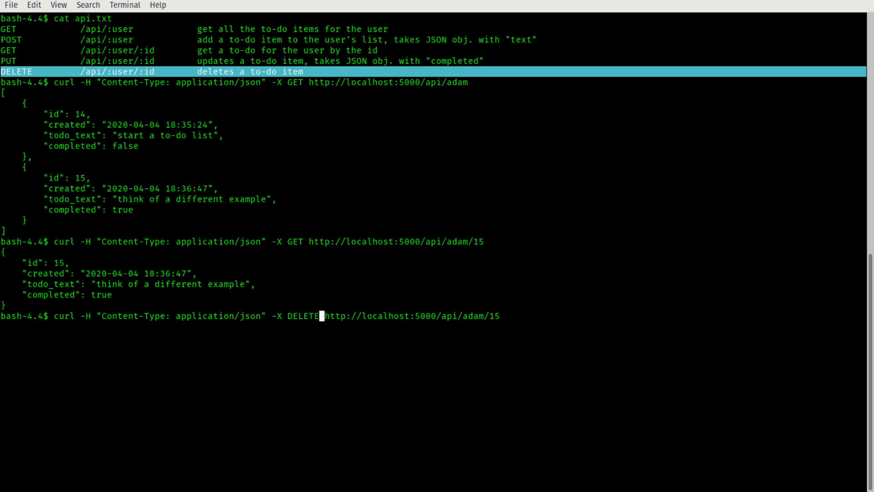